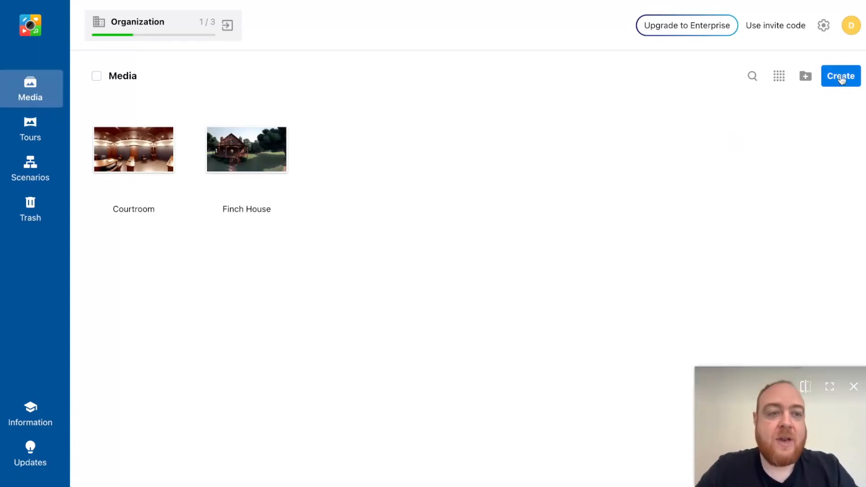
Step: Start creating new interactive content from the Media library via Create
left_click(841, 76)
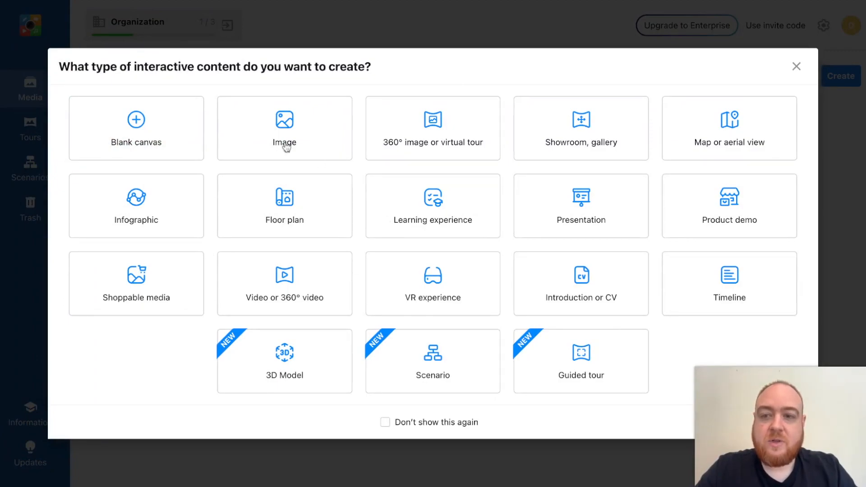
mouse_move(423, 154)
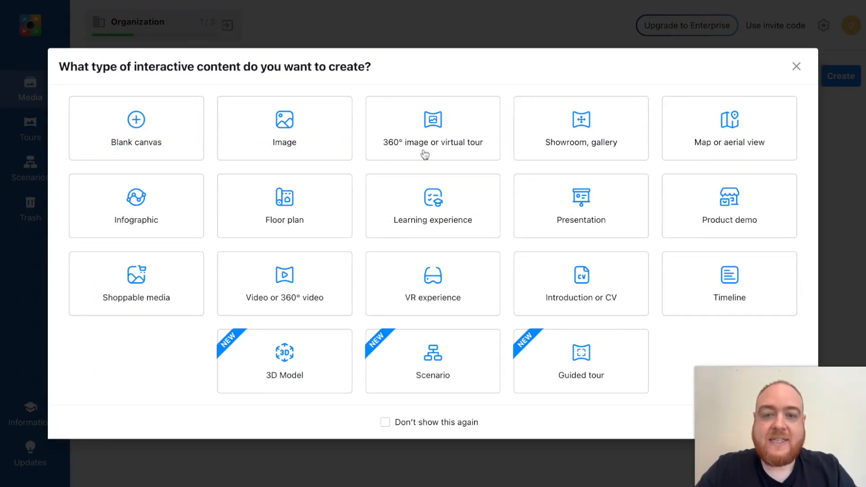
Step: Choose the '360° image or virtual tour' content type for the farmhouse photo
left_click(432, 128)
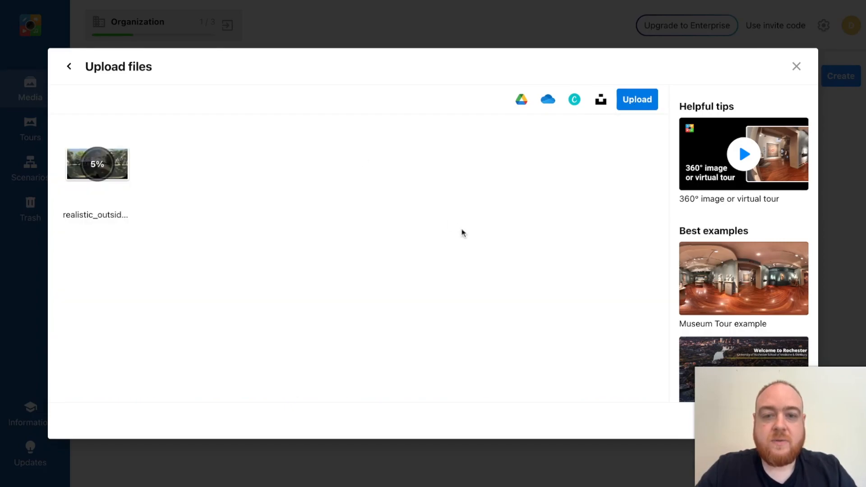
mouse_move(449, 240)
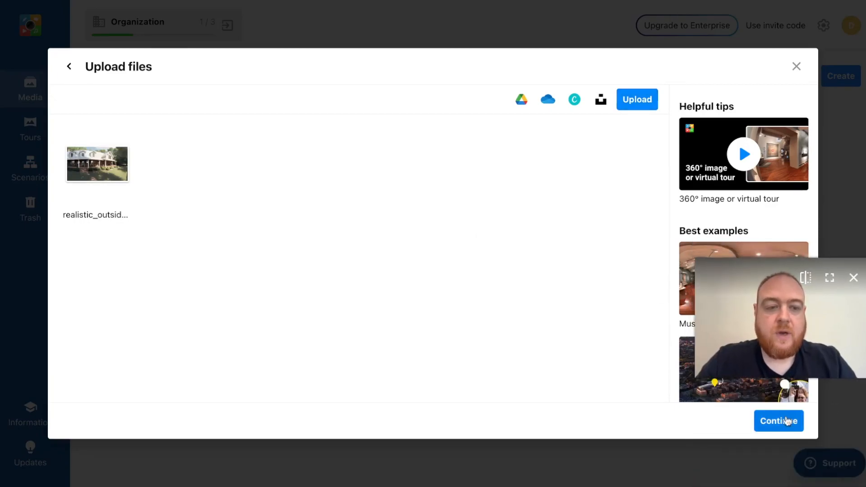
Step: Continue with the uploaded farmhouse panorama into the 360° editor
left_click(778, 420)
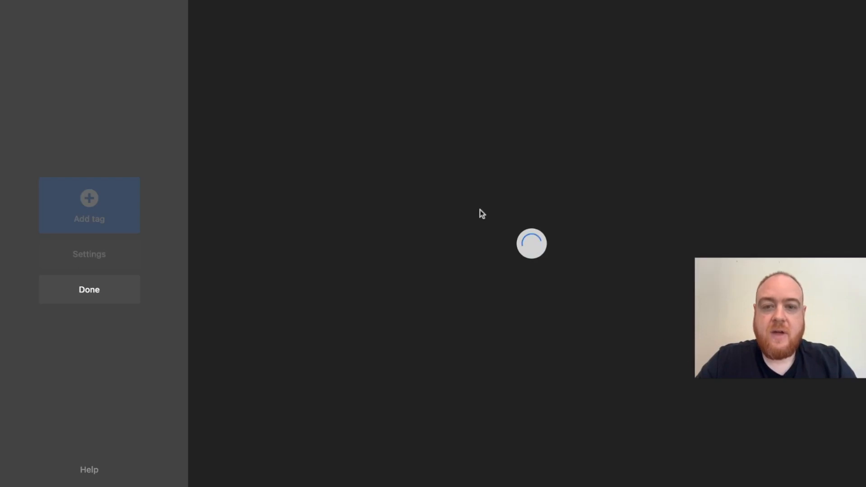
mouse_move(610, 227)
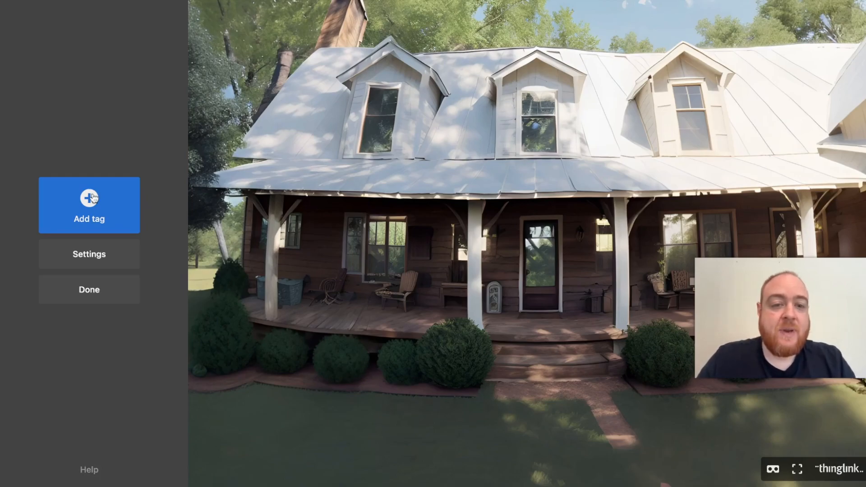
Step: Add a new tag and drag it onto the farmhouse porch door
left_click(88, 205)
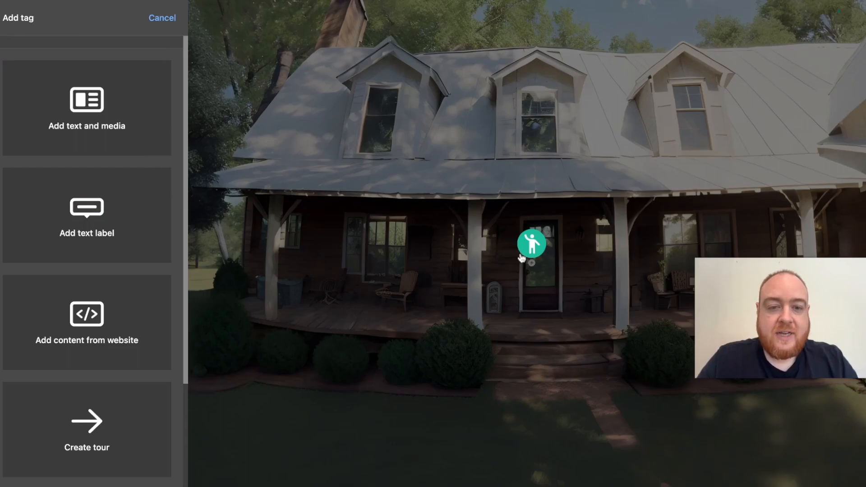
left_click_drag(531, 244, 499, 216)
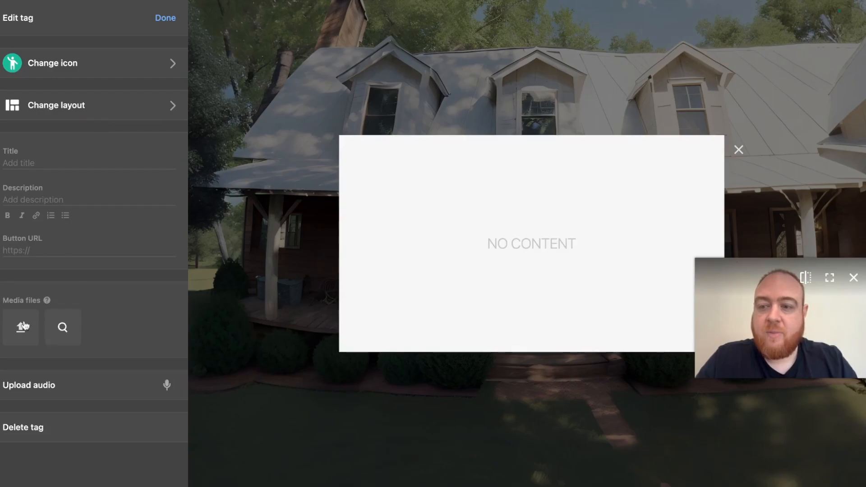
left_click(53, 63)
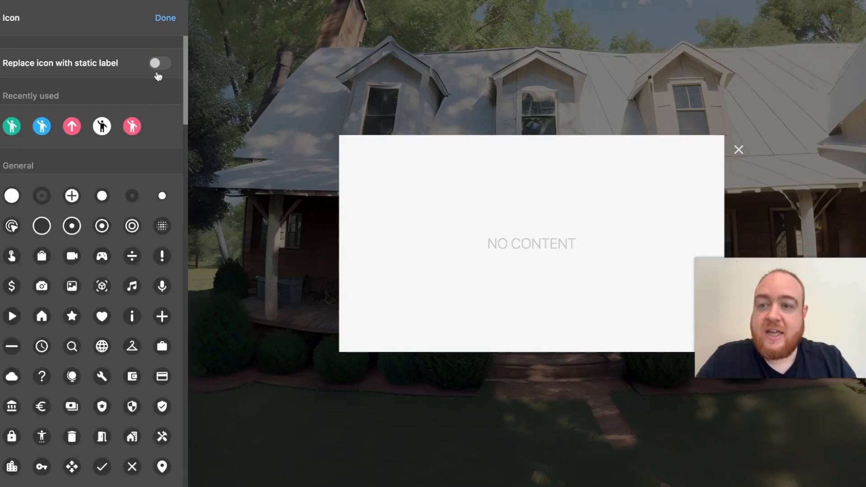
mouse_move(194, 78)
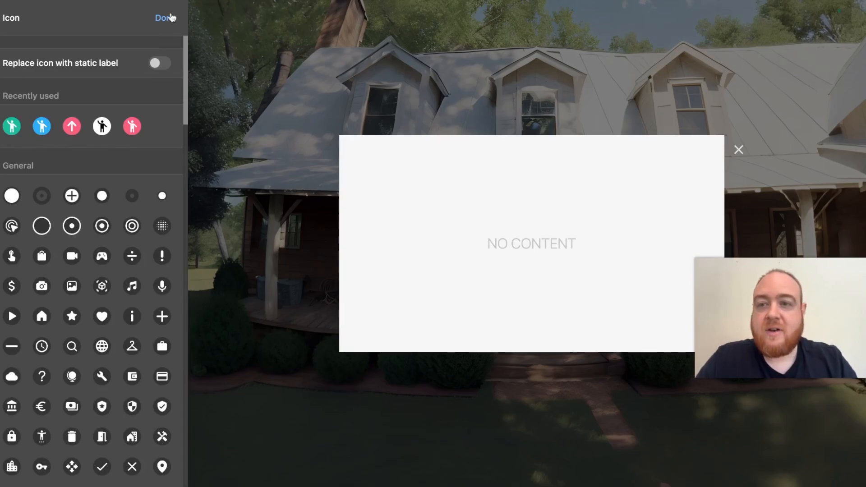
left_click(164, 18)
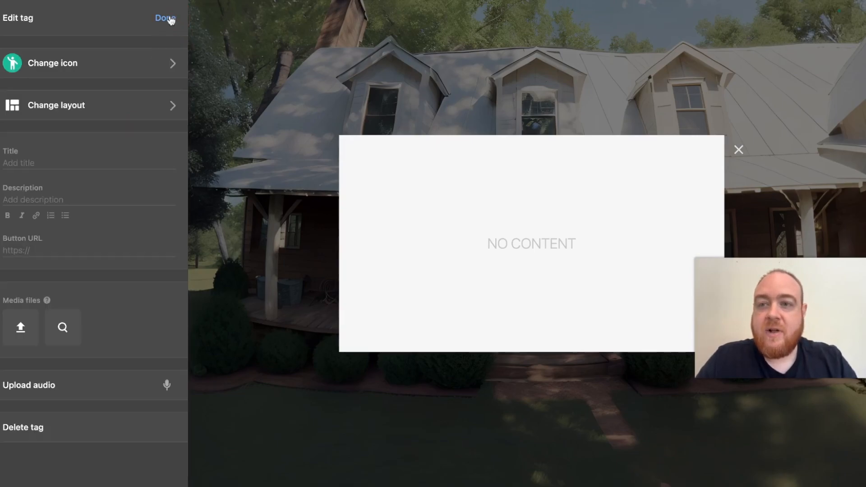